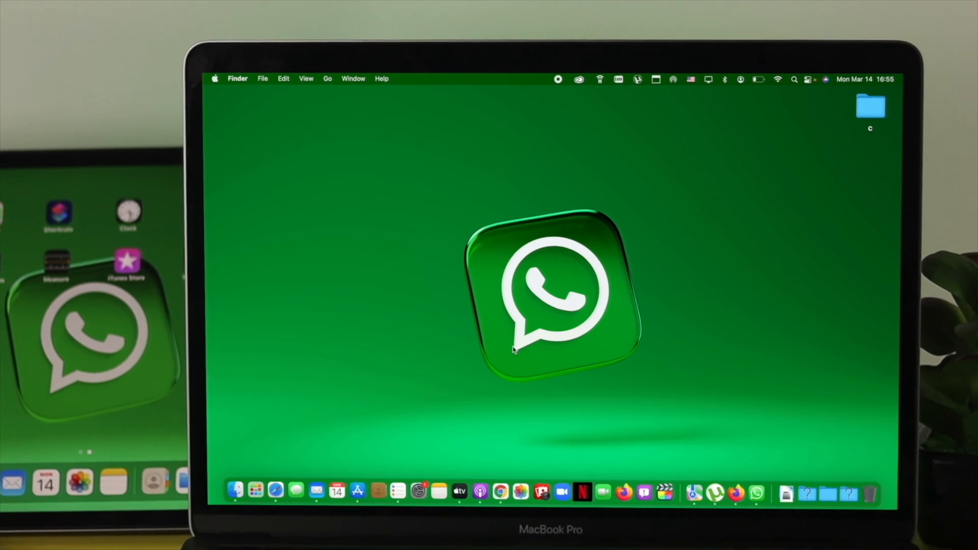
From the Apple menu, reach System Preferences and its Network pane showing the connected Wi-Fi
left_click(215, 79)
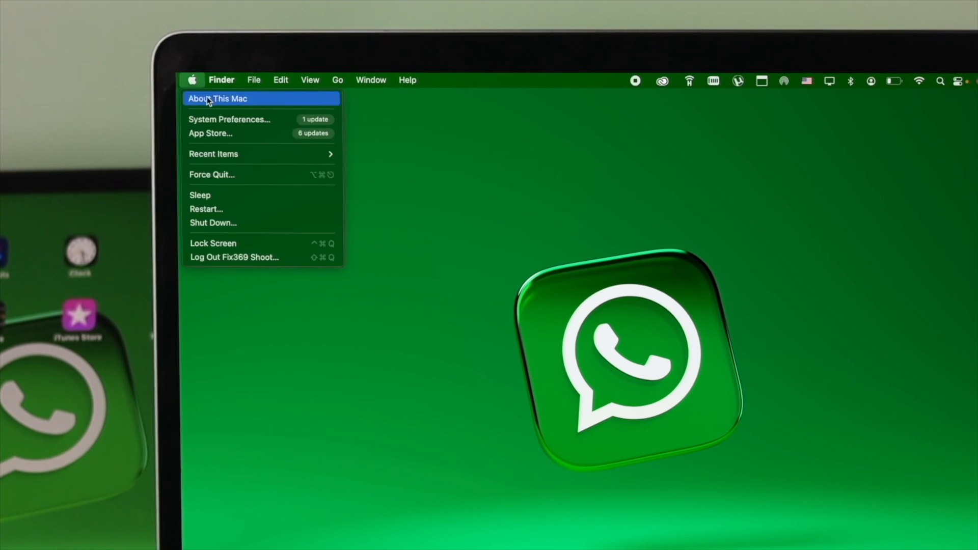
left_click(229, 119)
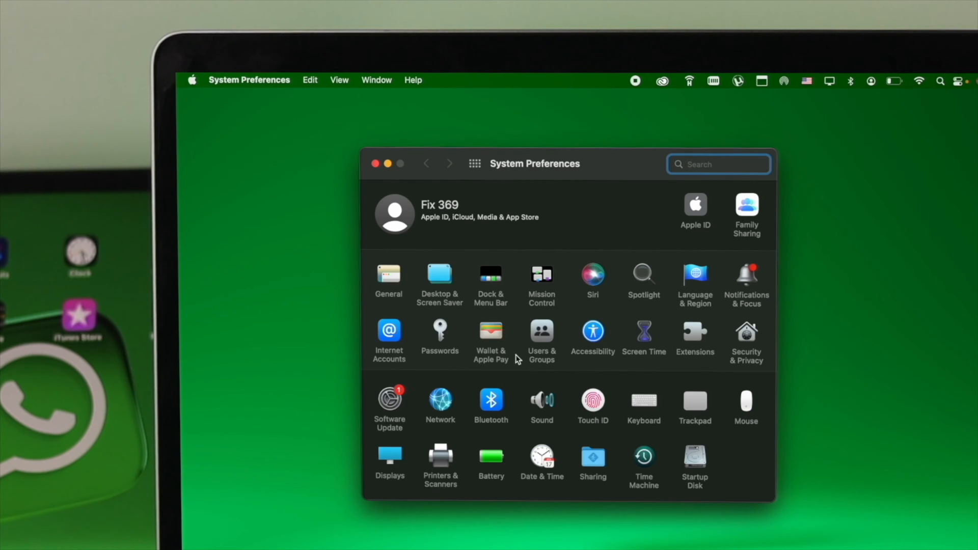
left_click(440, 401)
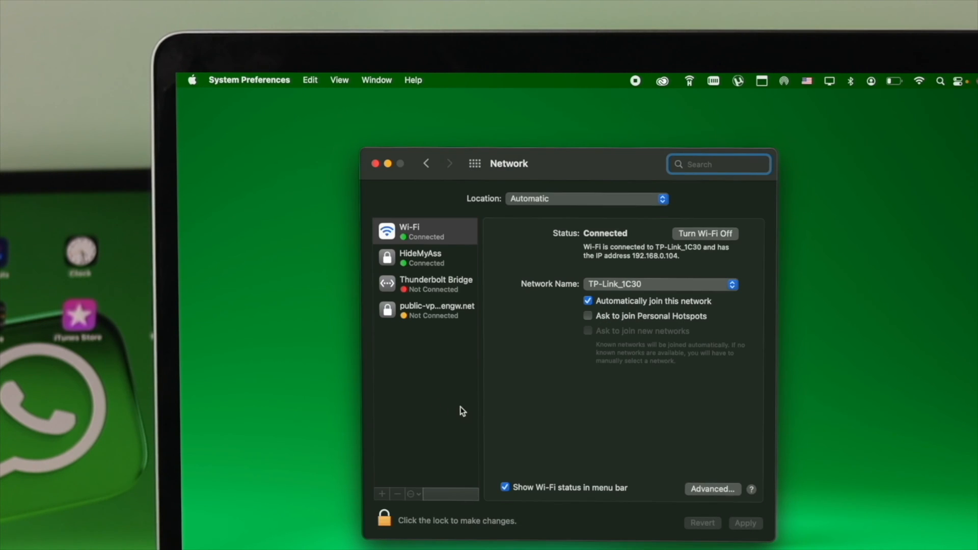
mouse_move(467, 191)
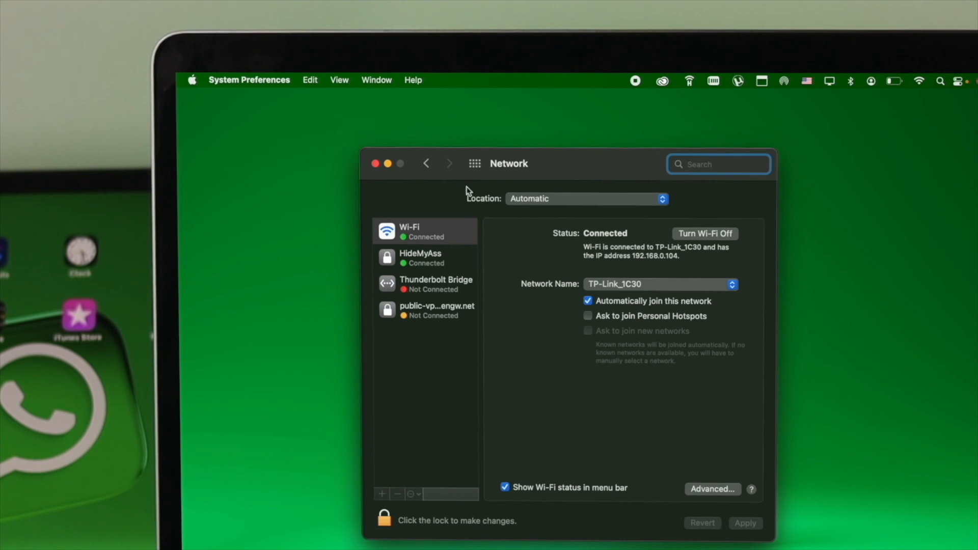
Unlock Network settings with the administrator password and remove the Wi-Fi service
left_click(385, 520)
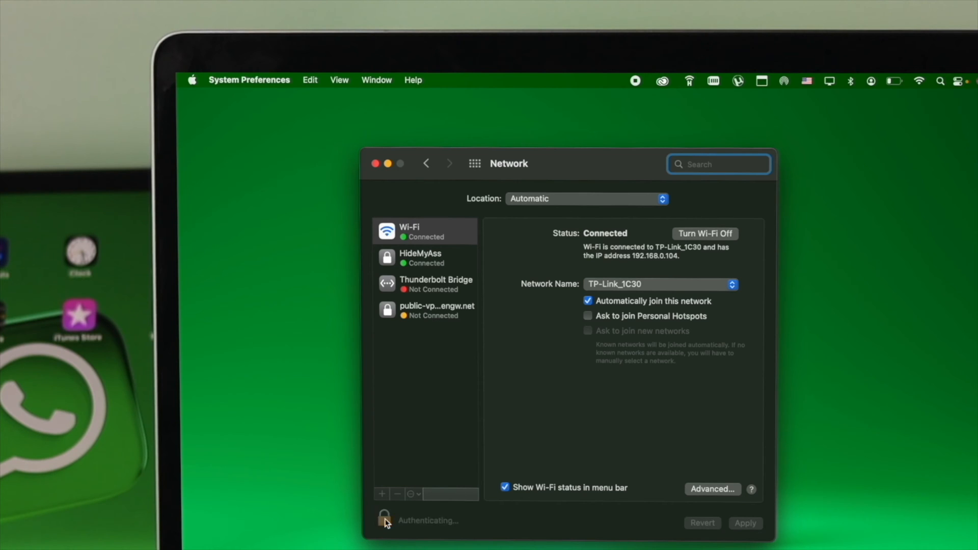
left_click(384, 519)
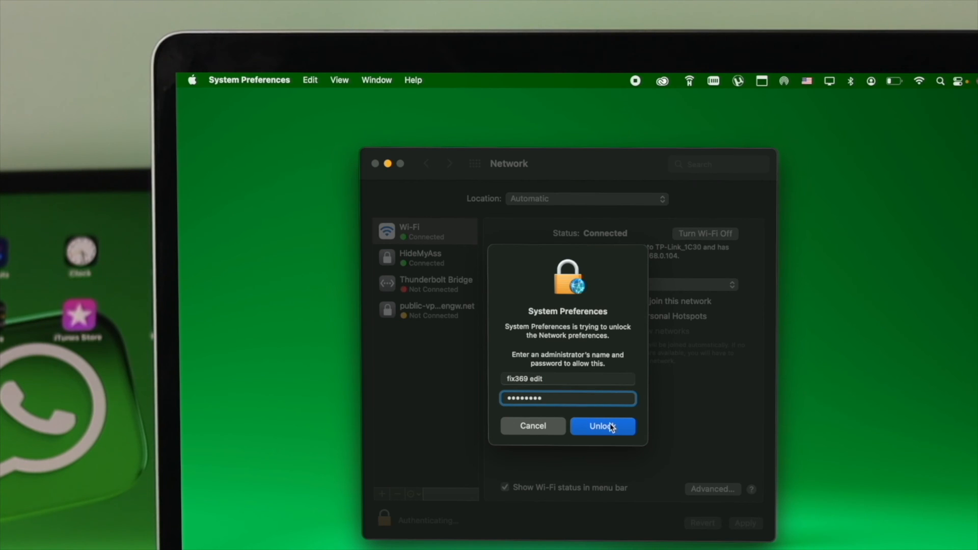
left_click(602, 426)
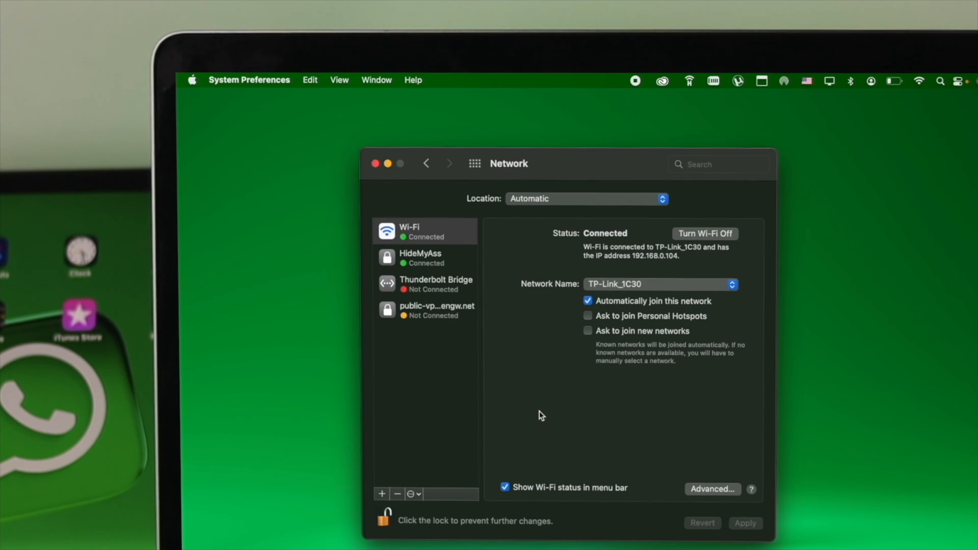
left_click(423, 231)
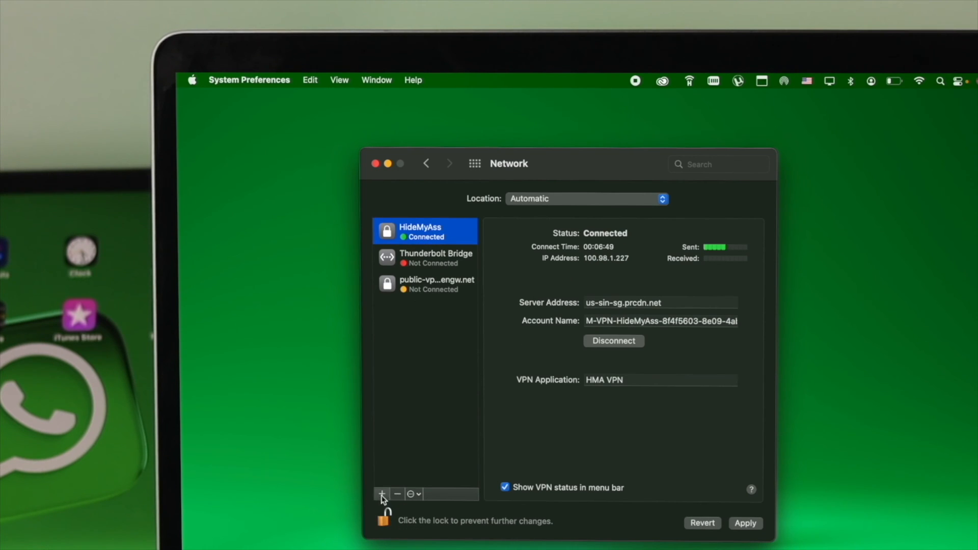
Add a new Wi-Fi interface service to the Network list, initially with no IP address
left_click(382, 494)
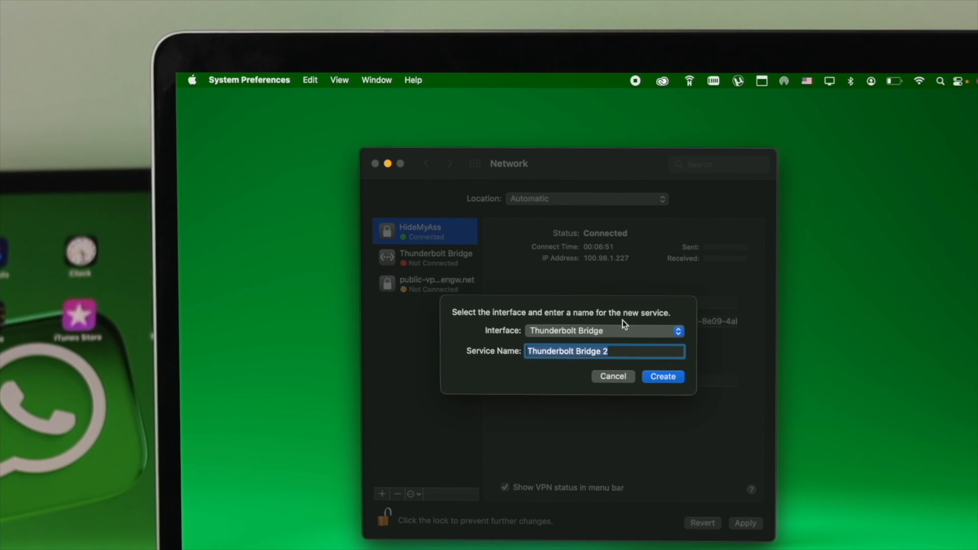
left_click(602, 330)
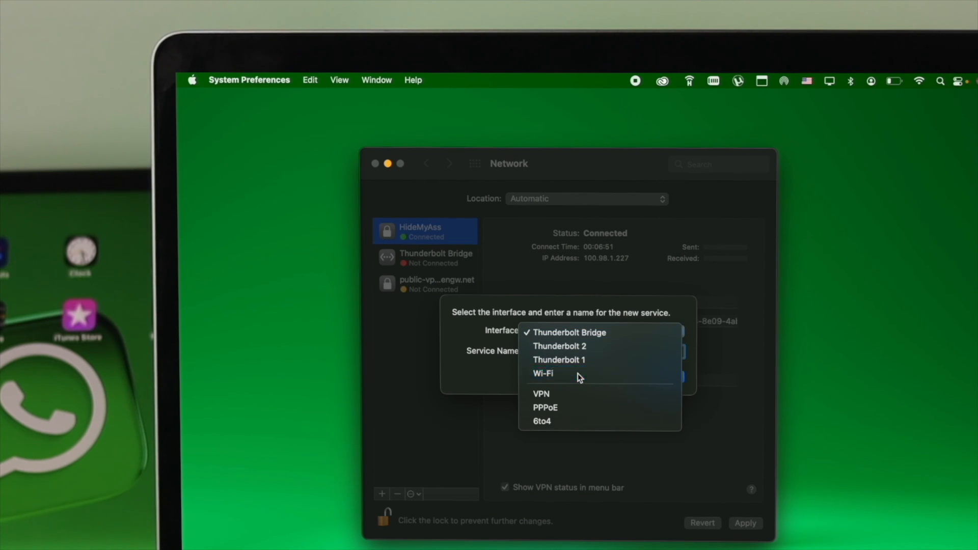
left_click(542, 372)
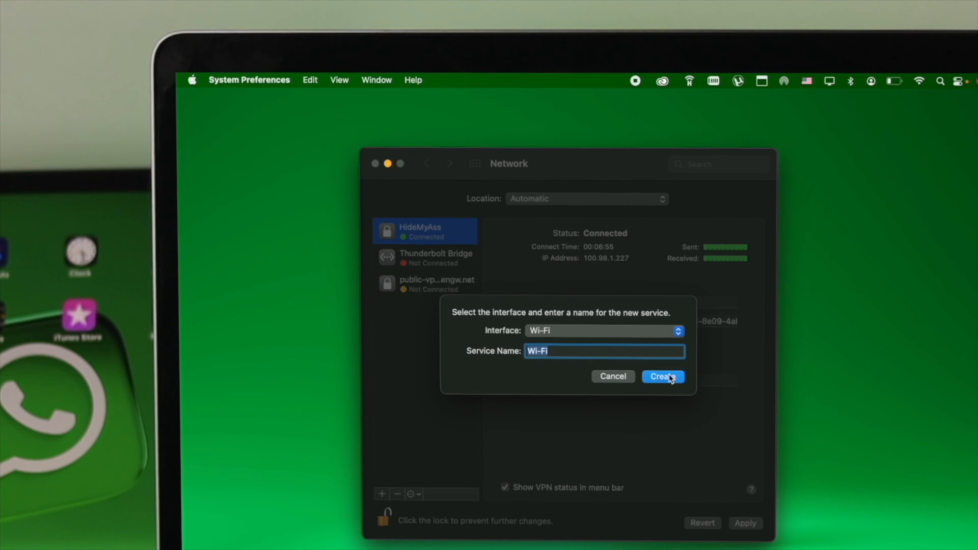
left_click(662, 376)
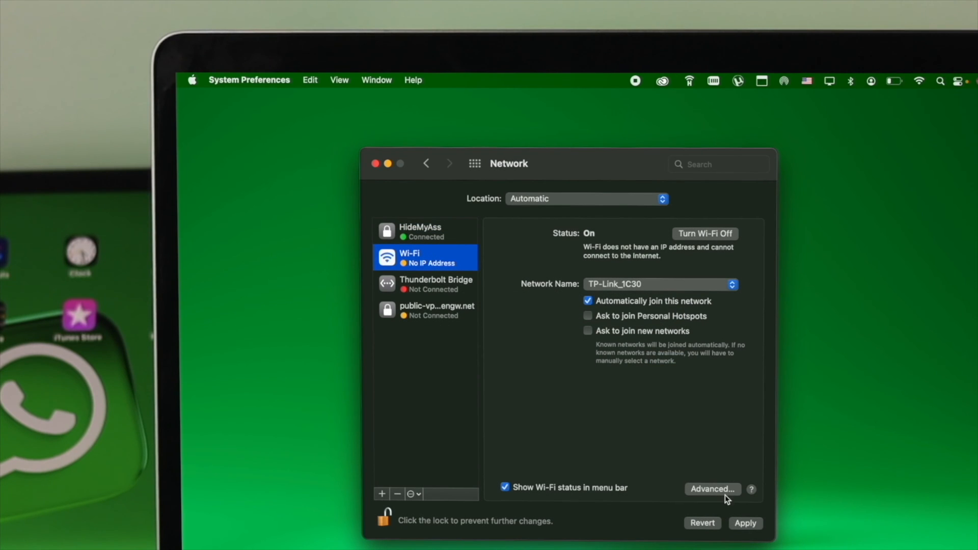
In Advanced Wi-Fi settings, set DNS servers to 8.8.8.8 and 8.8.4.4 and confirm with OK
left_click(712, 488)
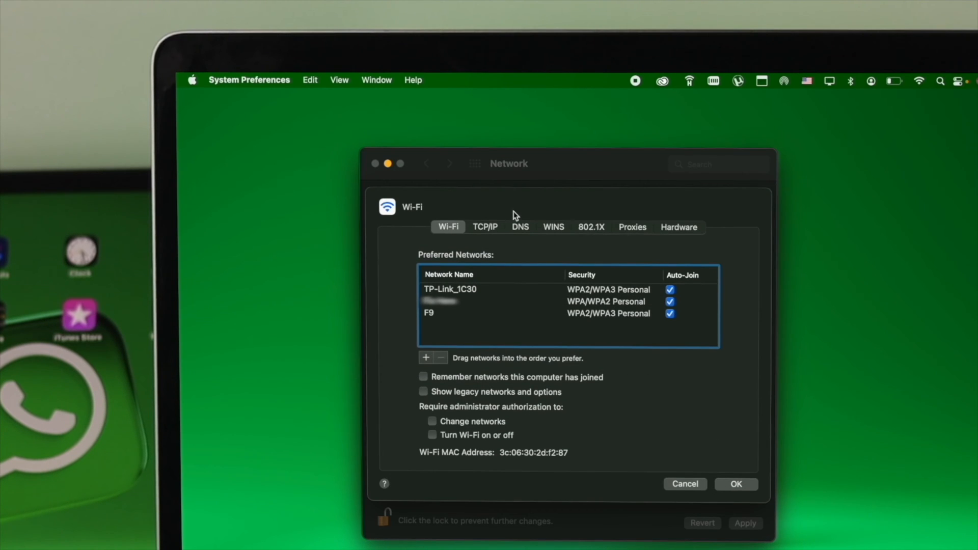
left_click(521, 226)
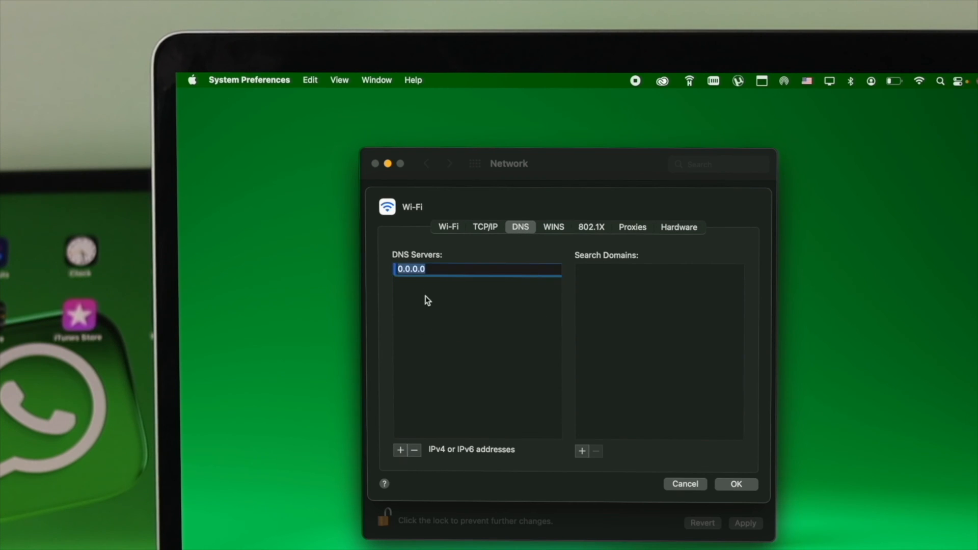
type("8")
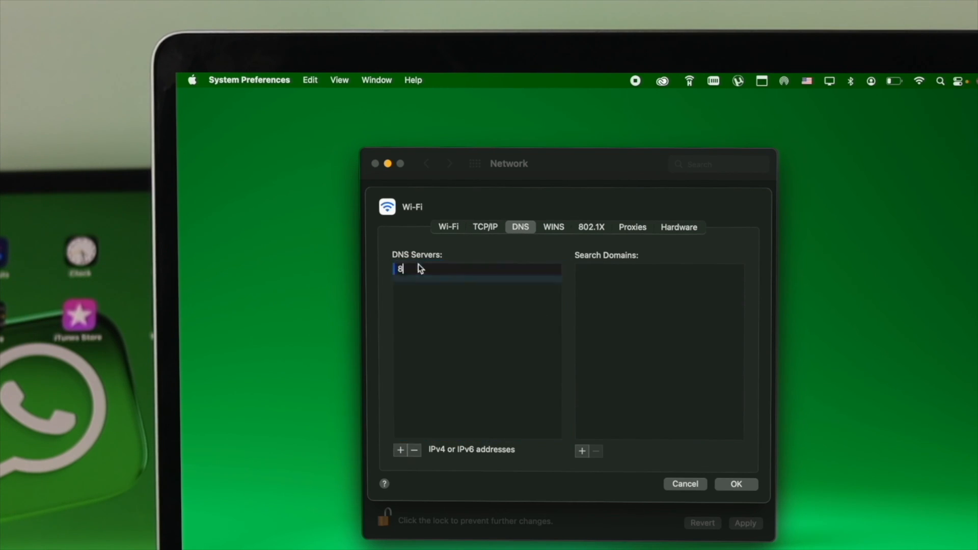
type(".8.8")
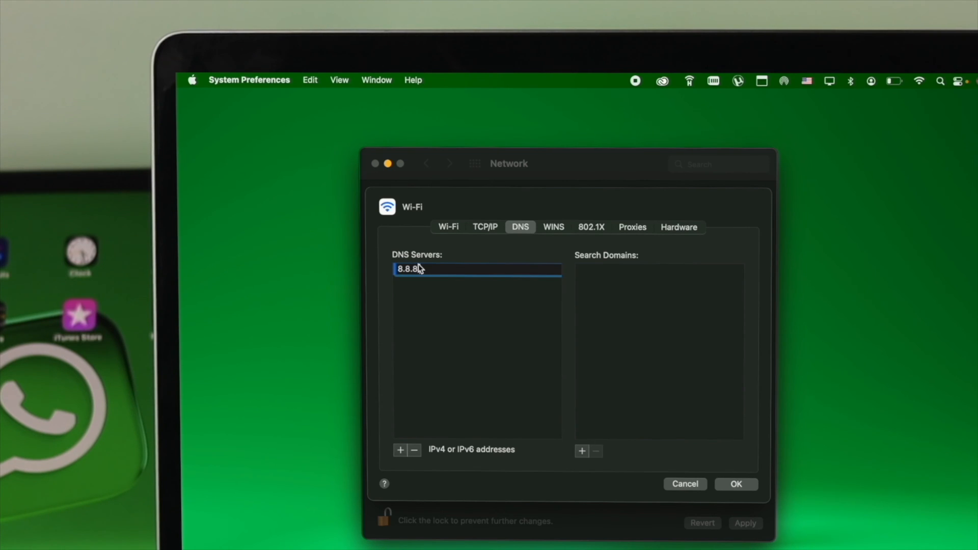
left_click(400, 449)
type("8.8.4.4")
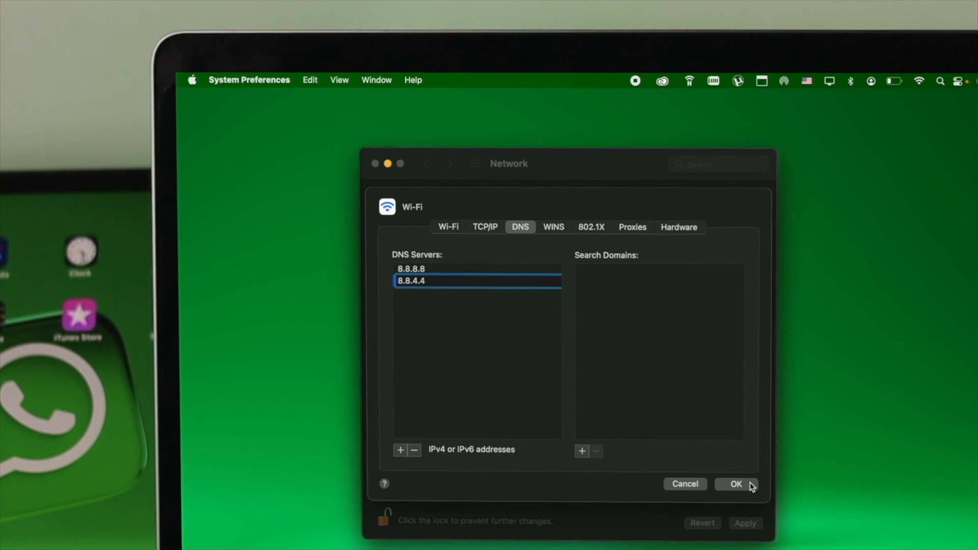
left_click(735, 483)
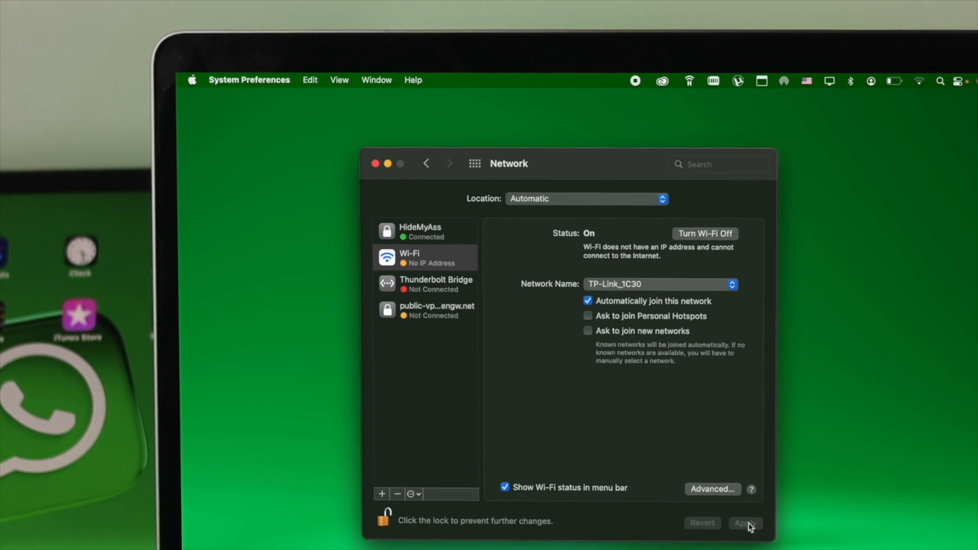
Apply the network changes so Wi-Fi reconnects to TP-Link_1C30 with an IP address
left_click(743, 522)
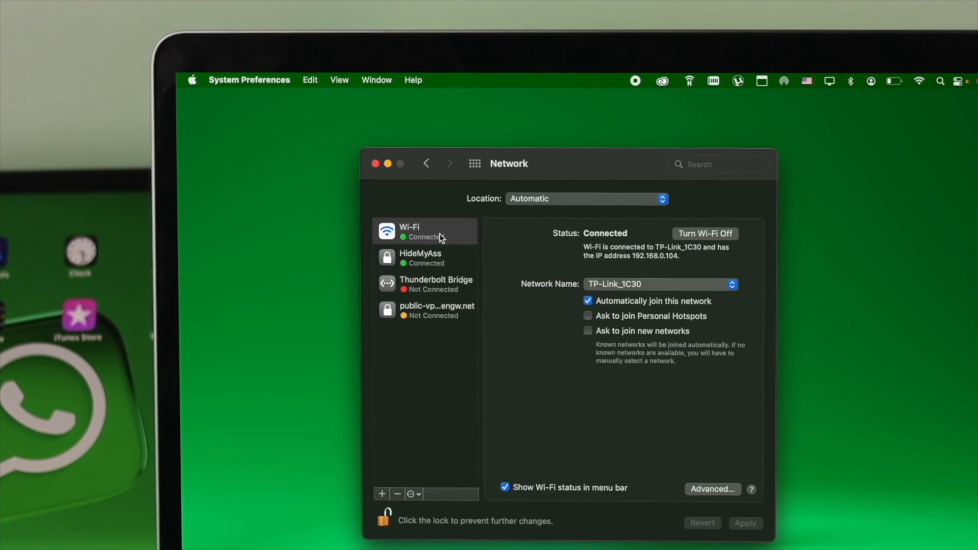
mouse_move(429, 265)
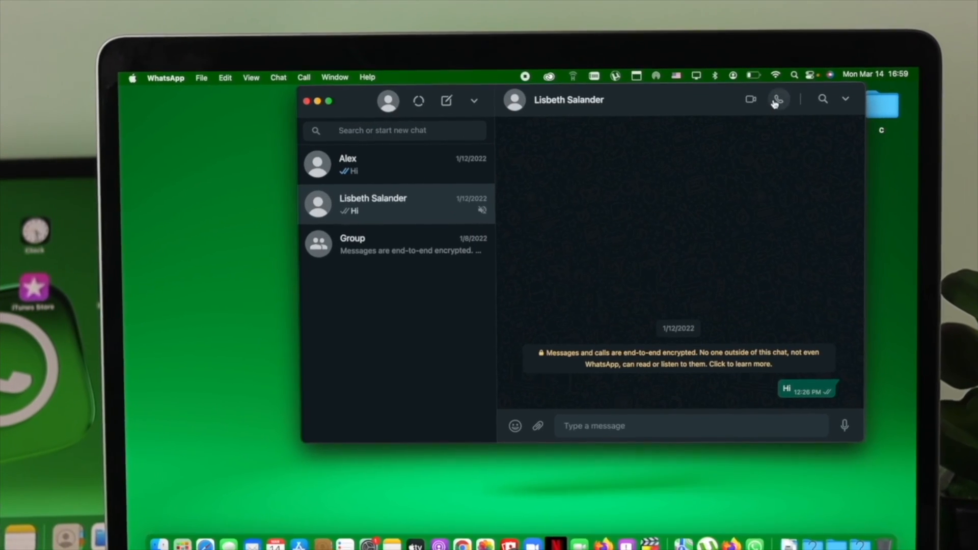
Disconnect the active VPN from its menu-bar icon
left_click(307, 101)
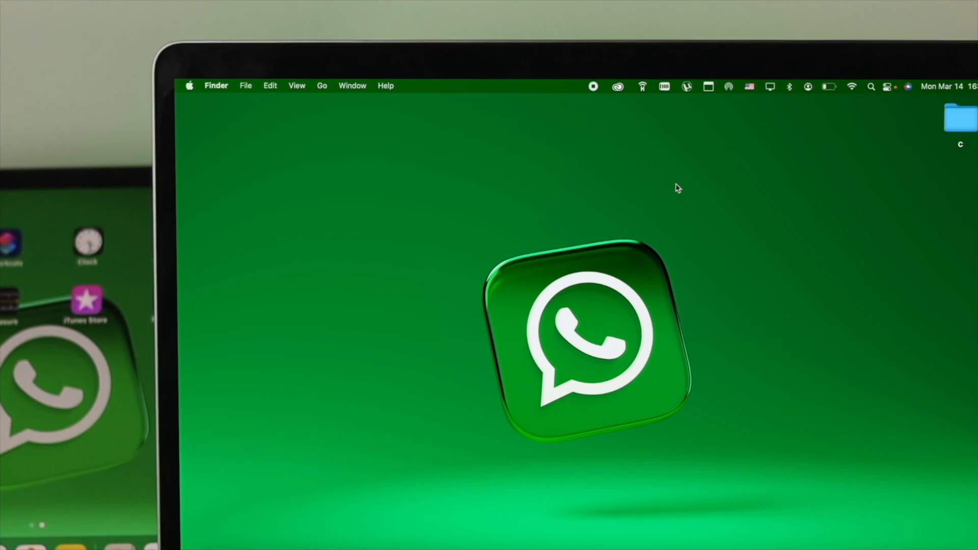
mouse_move(723, 270)
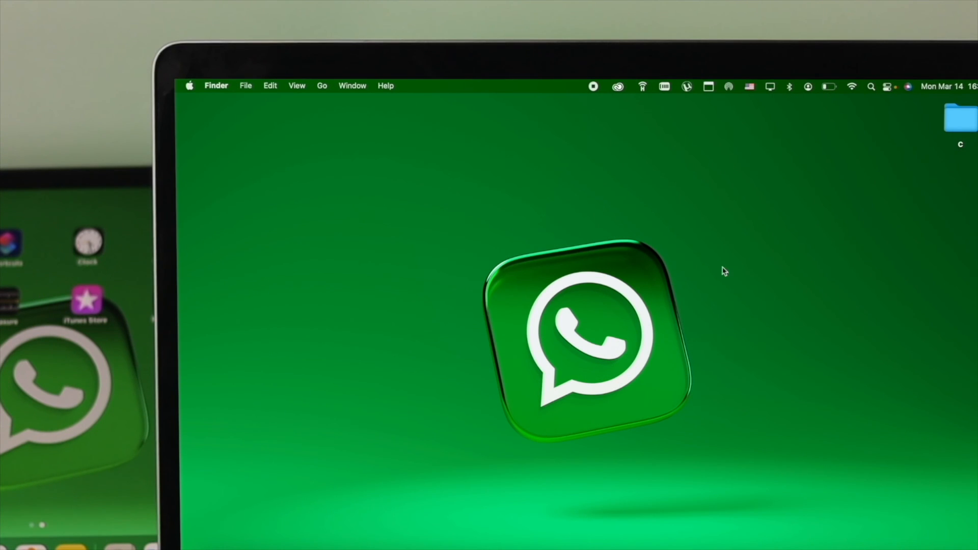
mouse_move(664, 87)
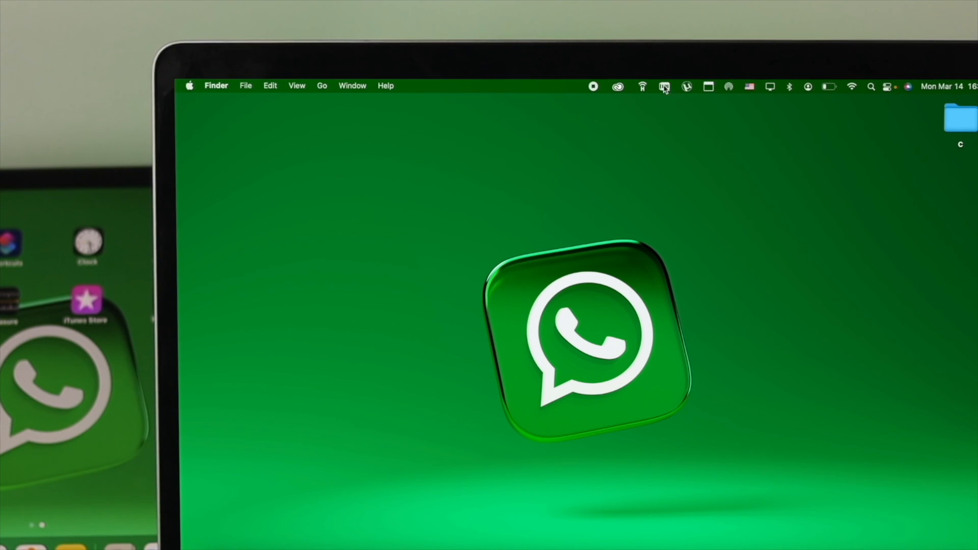
left_click(642, 86)
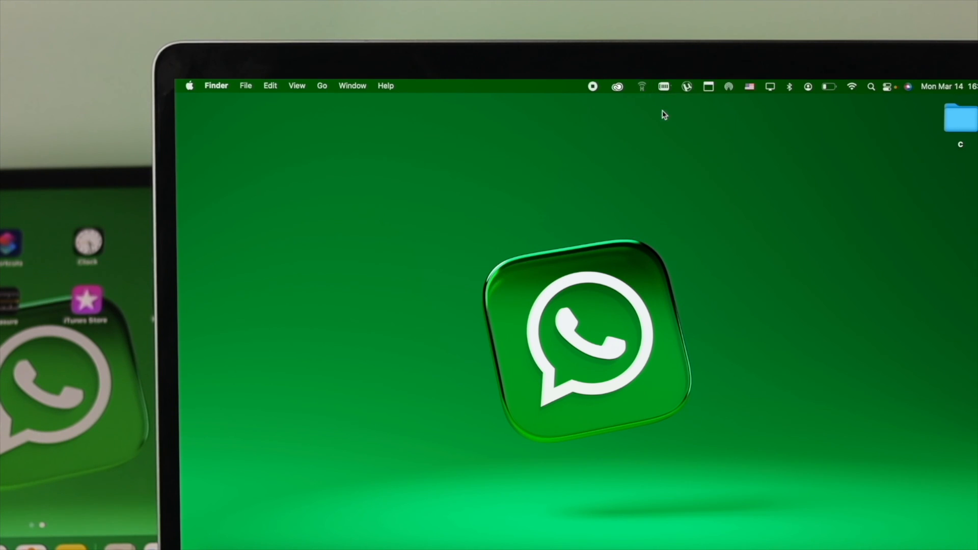
mouse_move(651, 215)
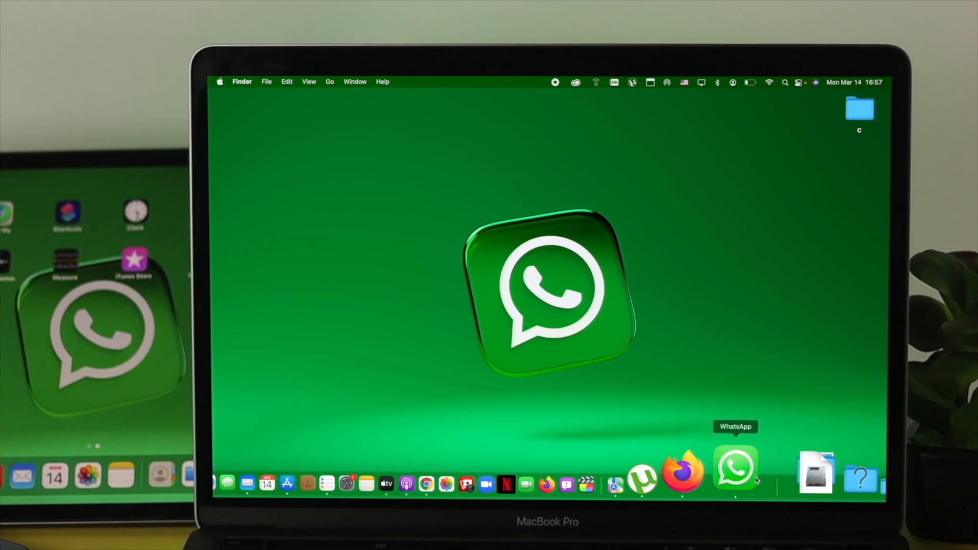
Launch WhatsApp from the Dock and log out of the account via the chevron menu
left_click(734, 467)
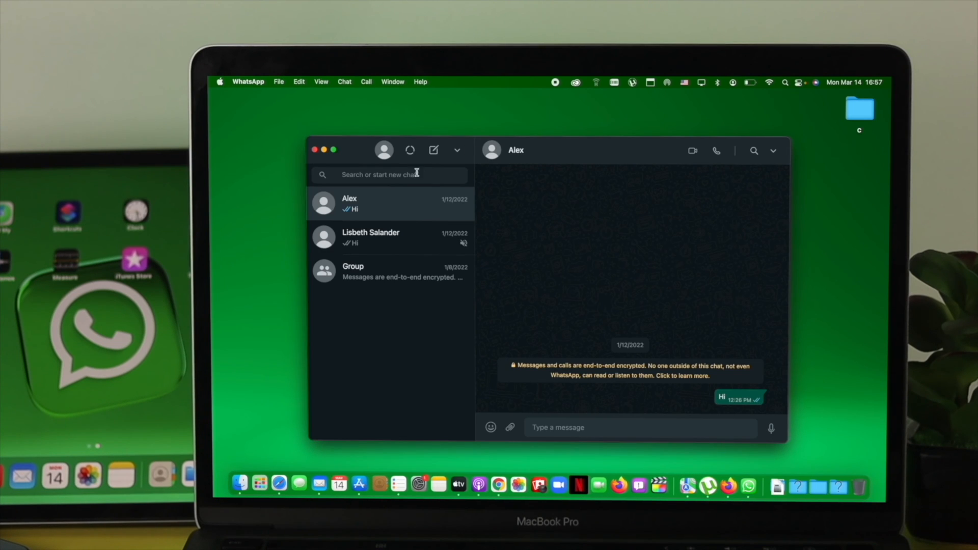
left_click(457, 150)
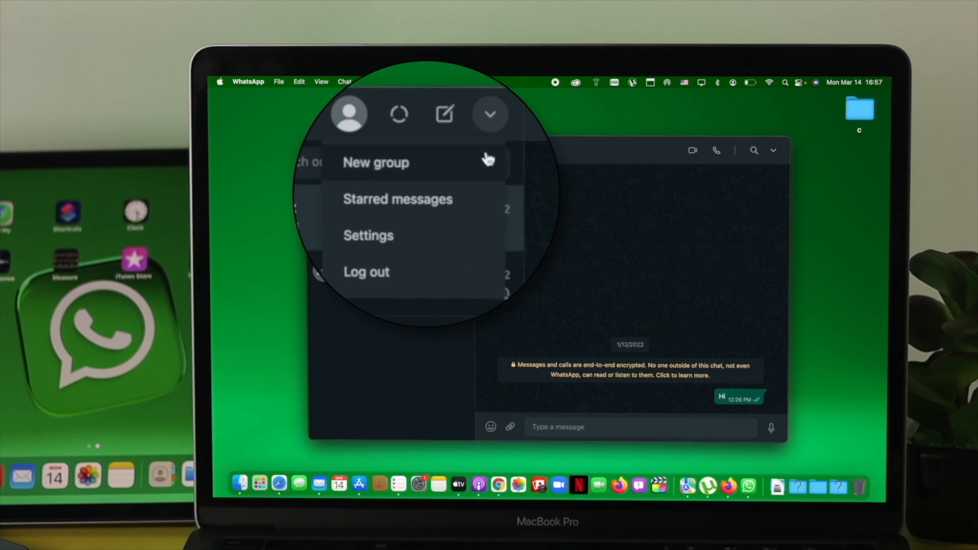
mouse_move(432, 282)
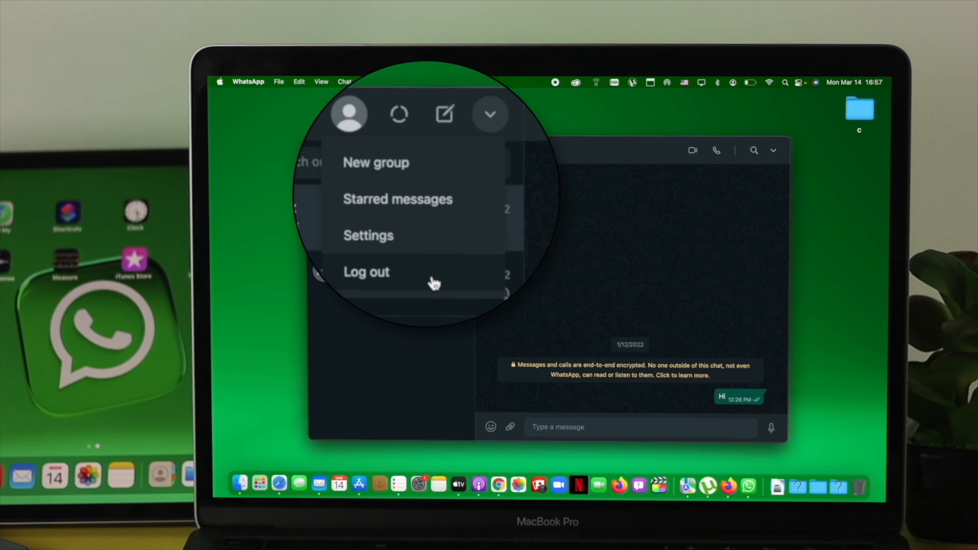
left_click(366, 272)
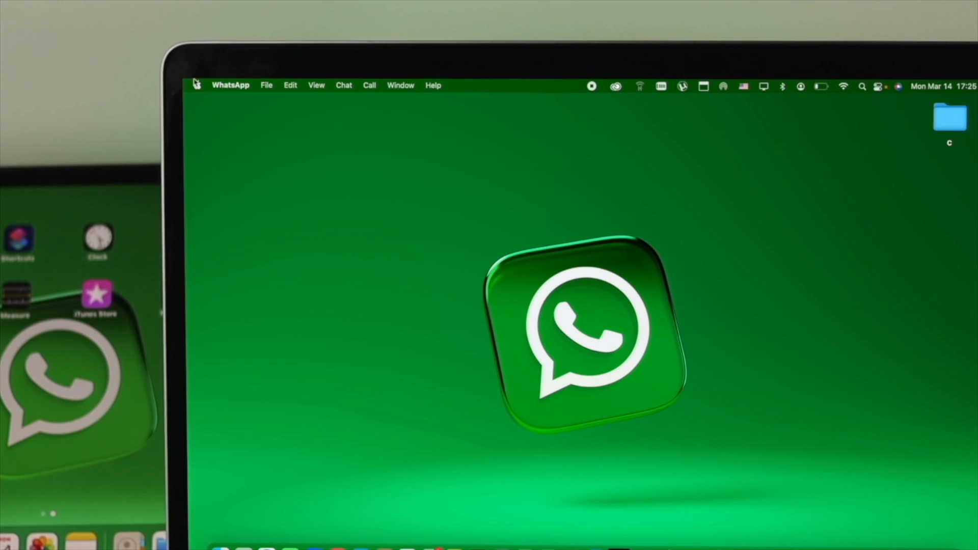
Restart the Mac from the Apple menu
left_click(195, 85)
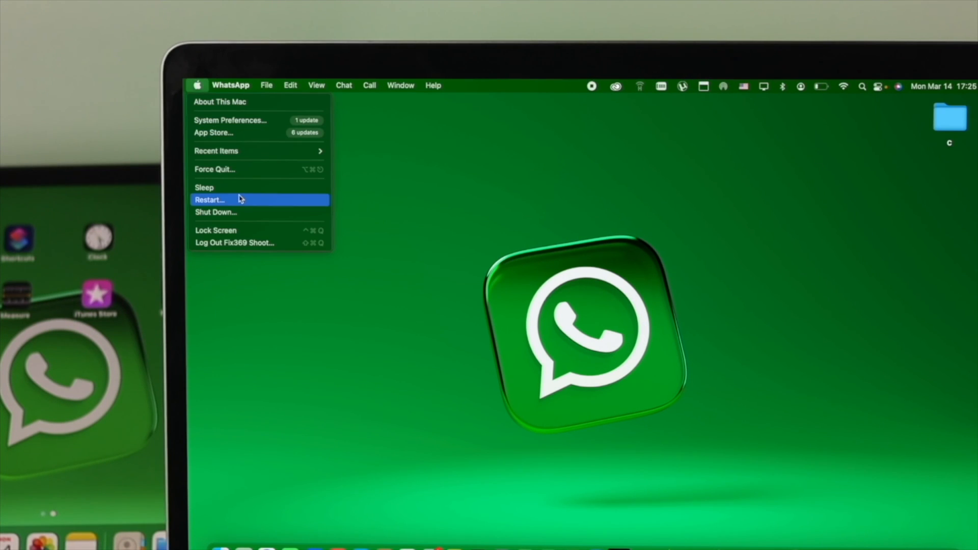
left_click(210, 200)
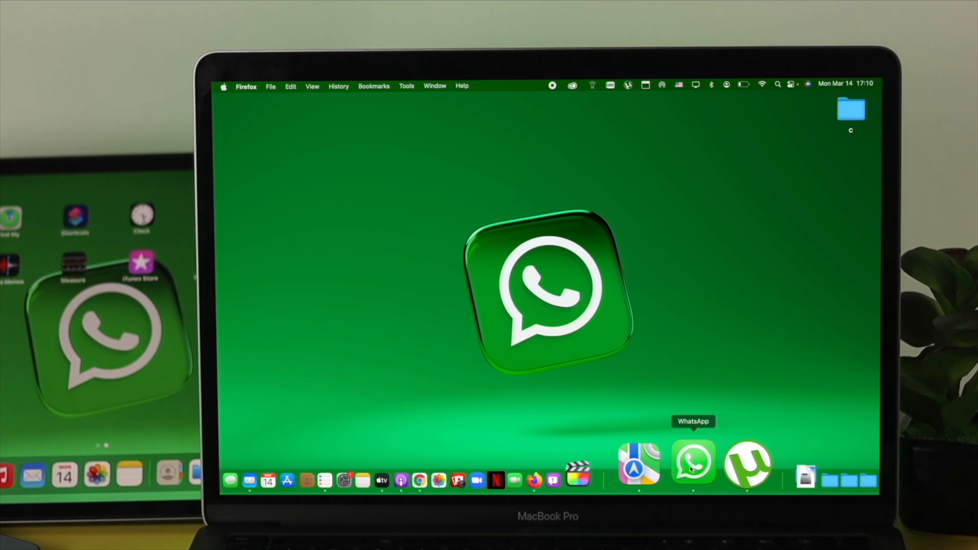
Relaunch WhatsApp and start a voice call with Lisbeth Salander from the open chat
left_click(693, 461)
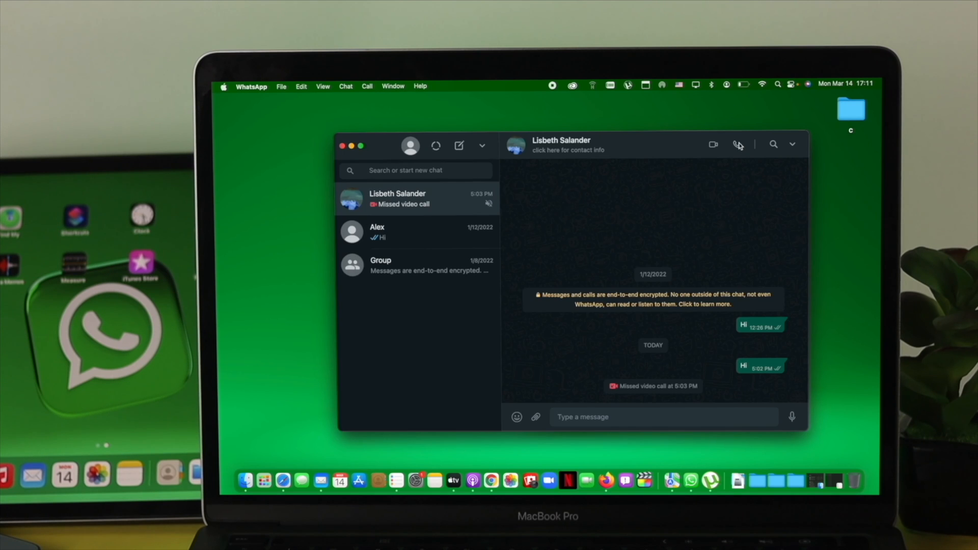
left_click(739, 143)
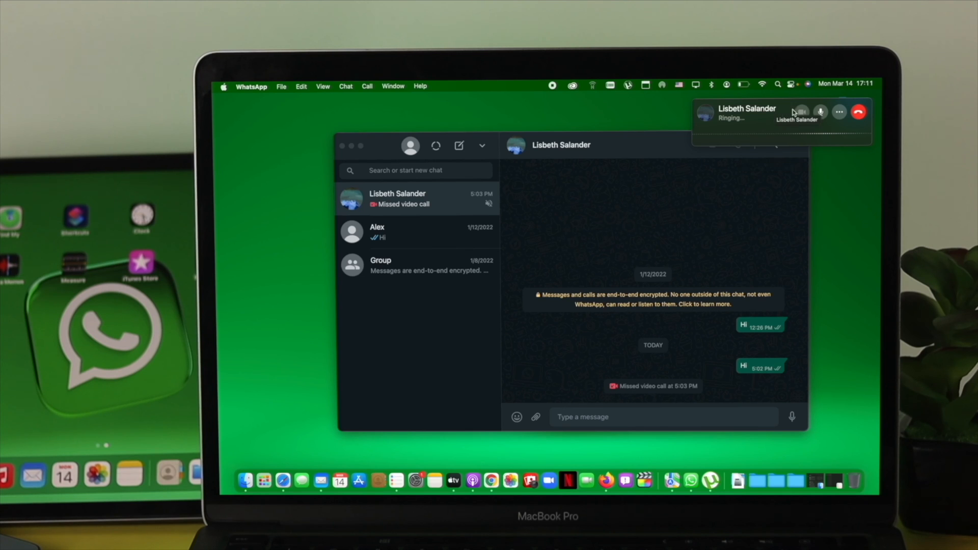
mouse_move(754, 133)
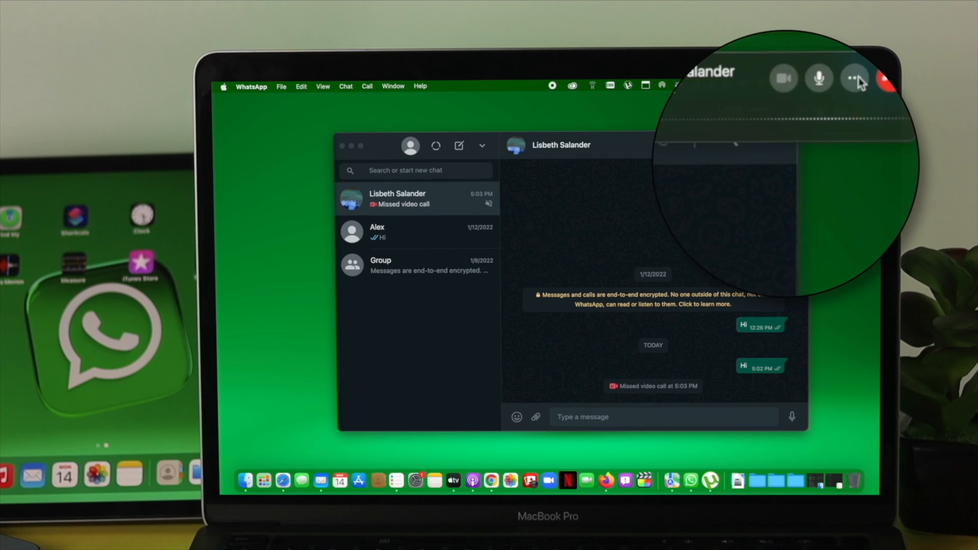
Select MacBook Pro Microphone and MacBook Pro Speakers as the call's audio devices
left_click(854, 77)
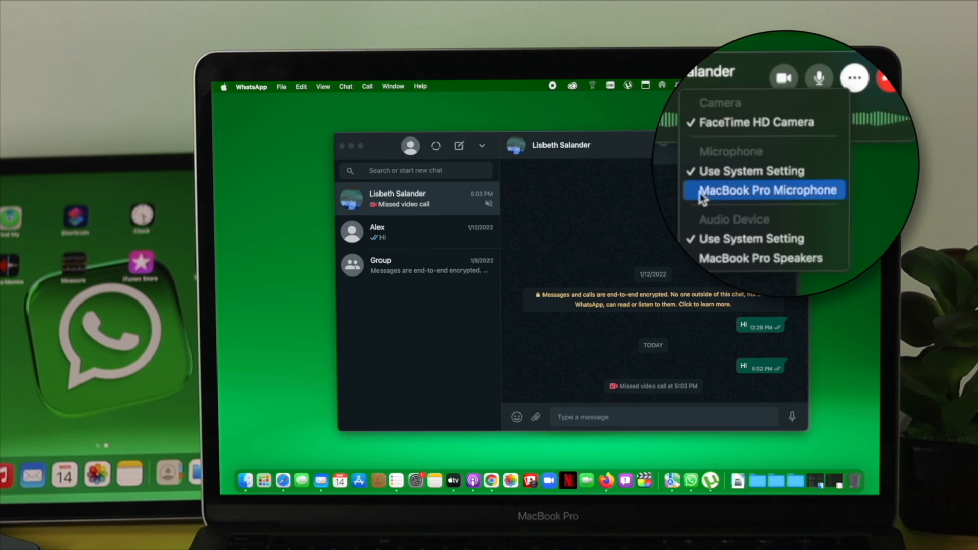
left_click(766, 191)
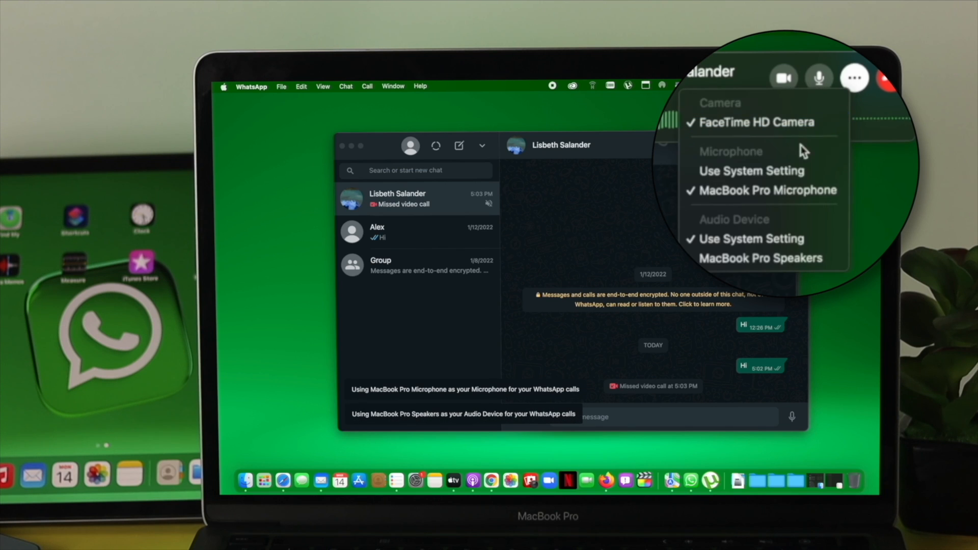
mouse_move(761, 258)
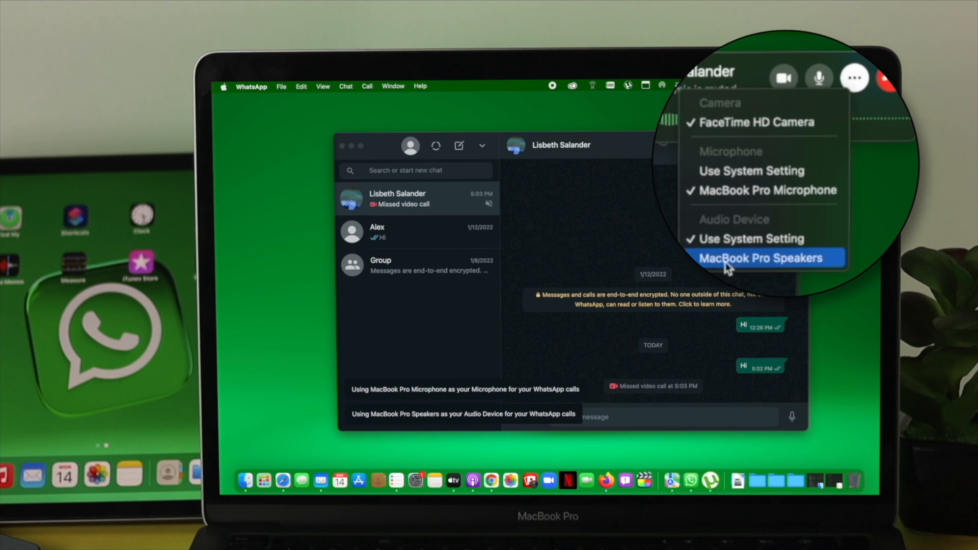
left_click(755, 239)
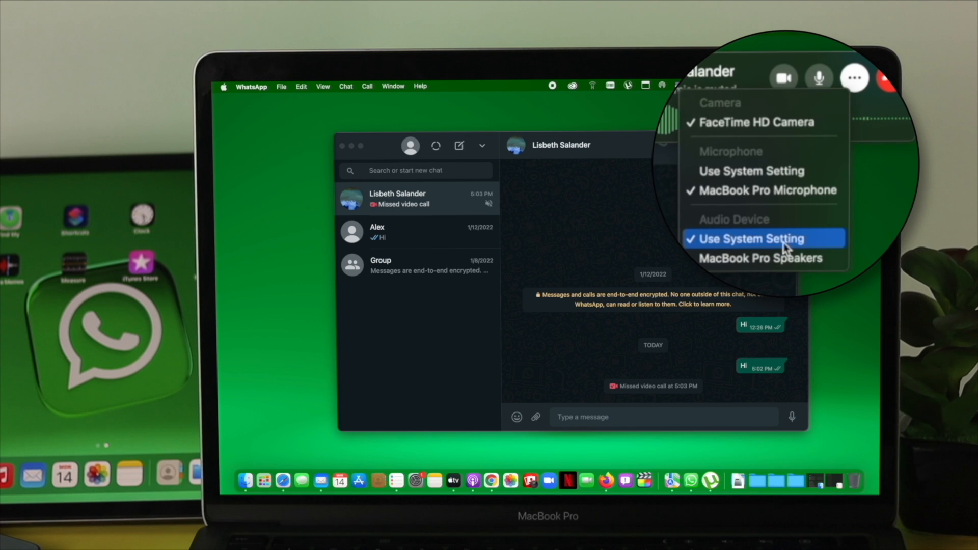
left_click(755, 238)
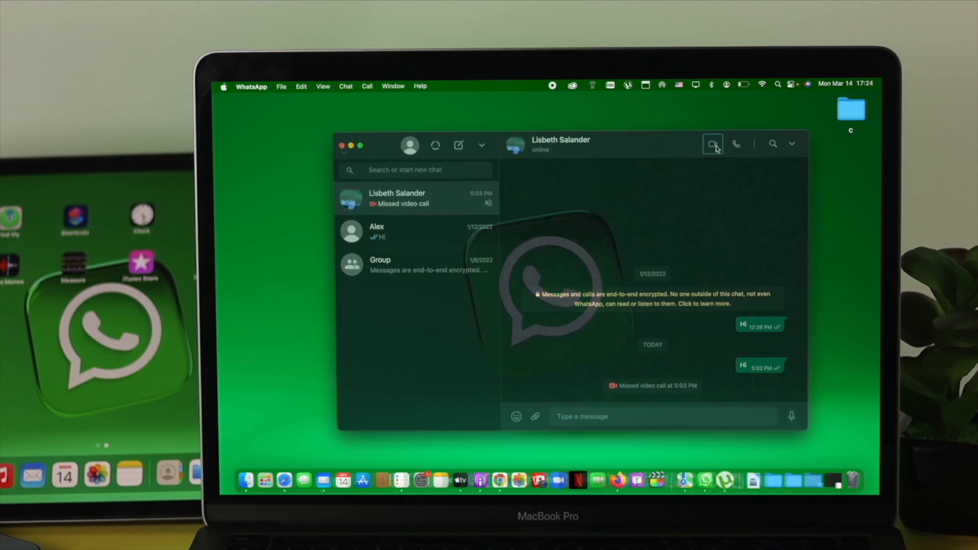
Start a video call with Lisbeth Salander from the chat header
left_click(713, 144)
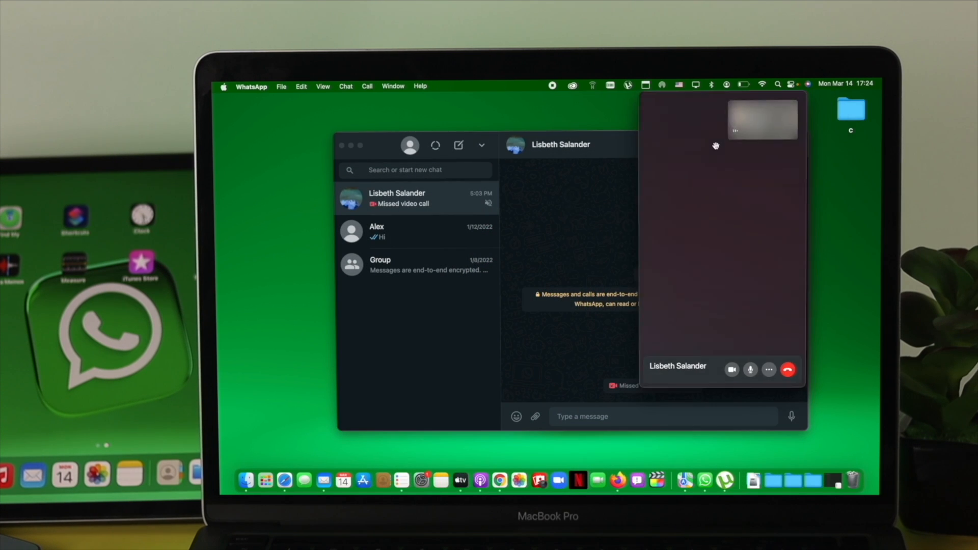